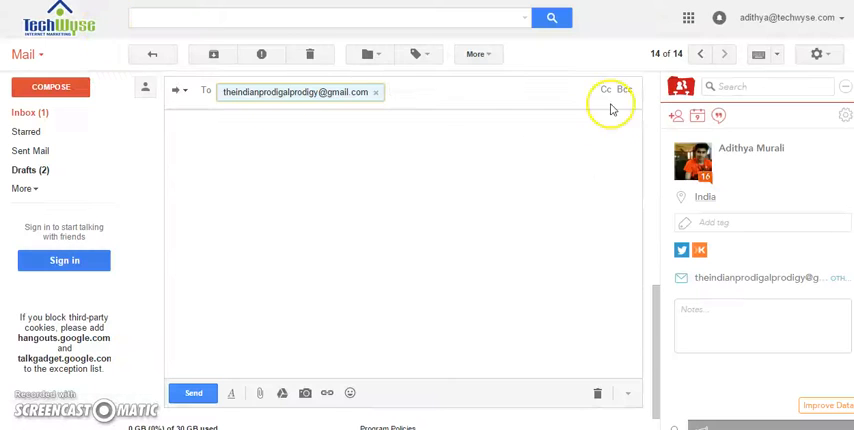
pyautogui.moveTo(786, 238)
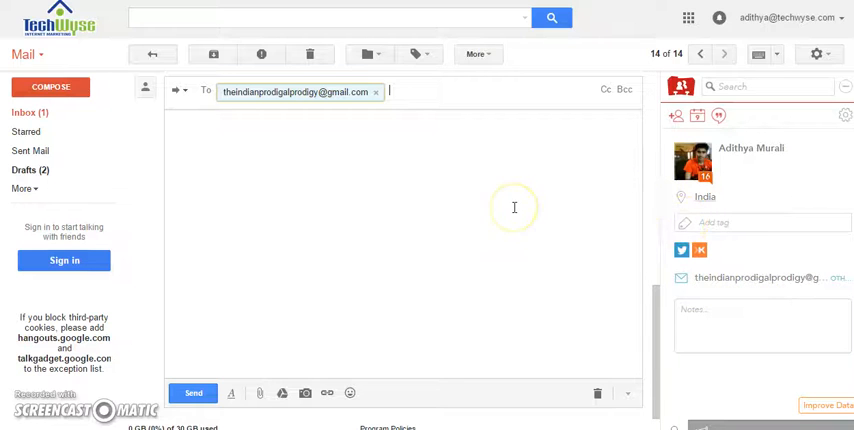
pyautogui.moveTo(442, 144)
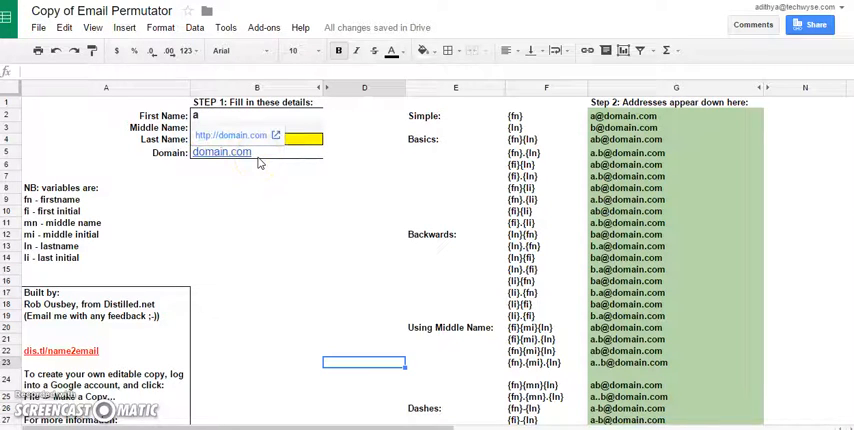
pyautogui.moveTo(276, 204)
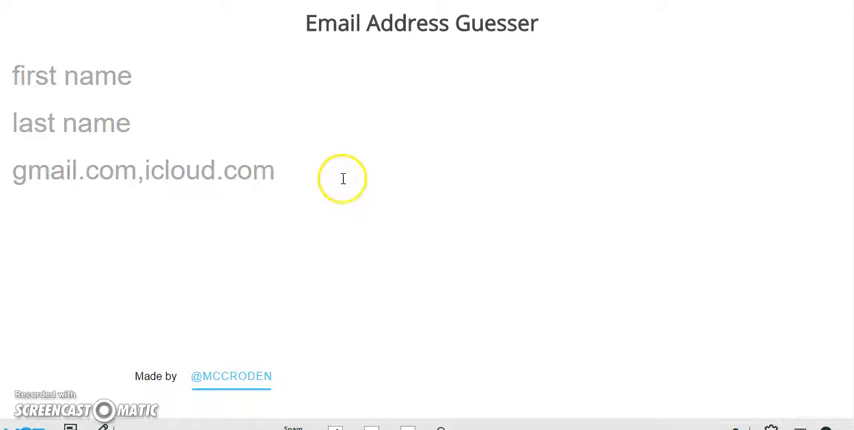
pyautogui.moveTo(448, 124)
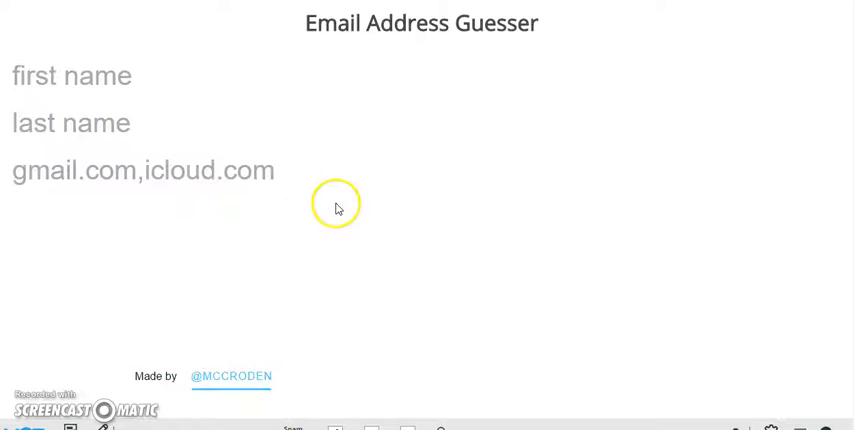
pyautogui.moveTo(420, 252)
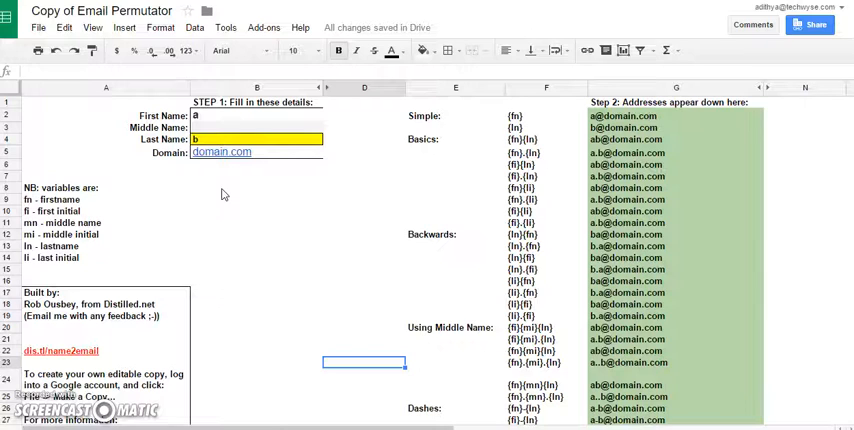
pyautogui.moveTo(230, 204)
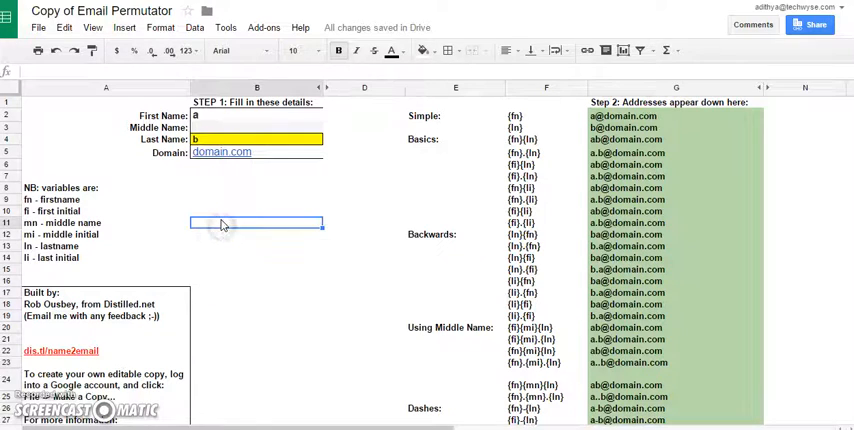
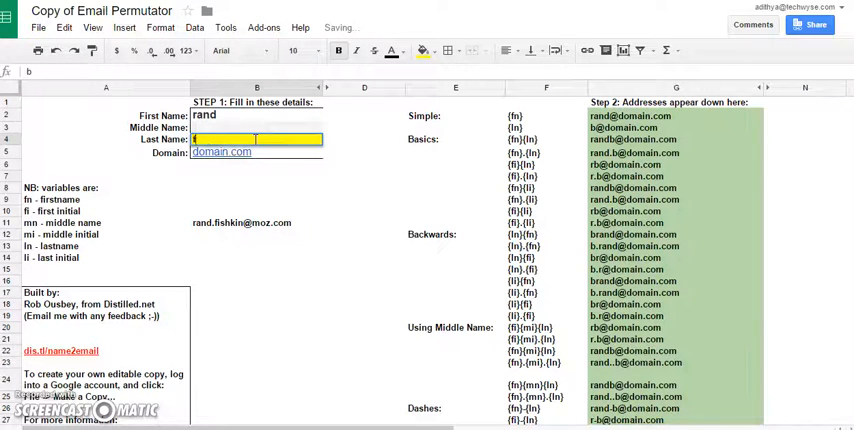
pyautogui.write('fishkin')
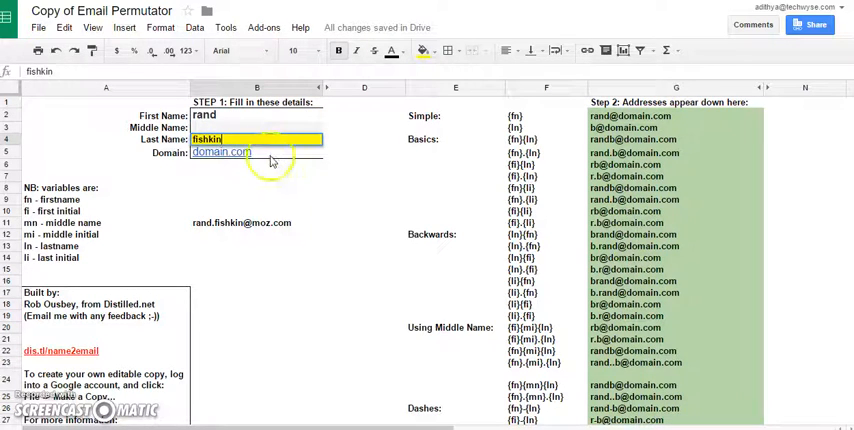
pyautogui.write('moz')
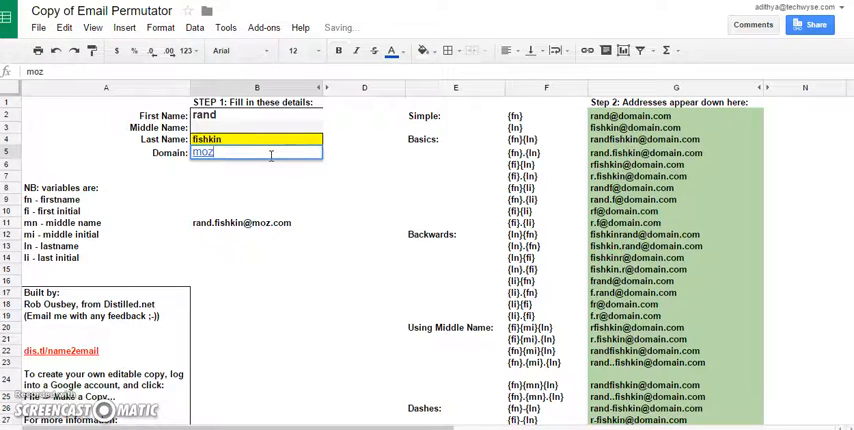
pyautogui.write('.com')
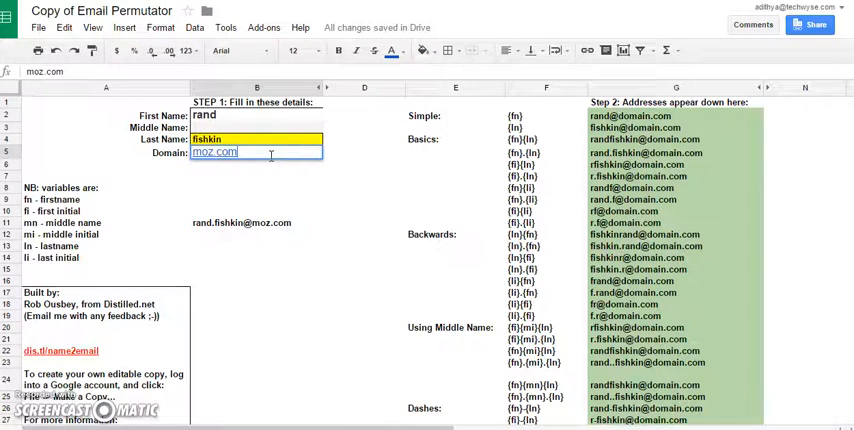
pyautogui.click(364, 188)
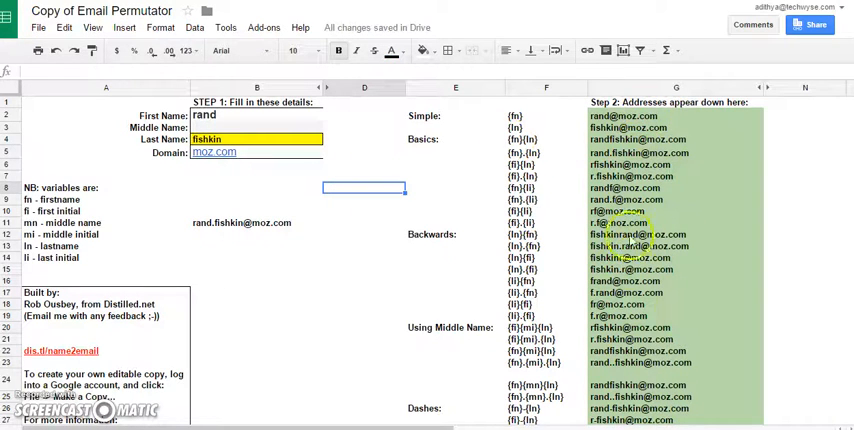
pyautogui.scroll(-3)
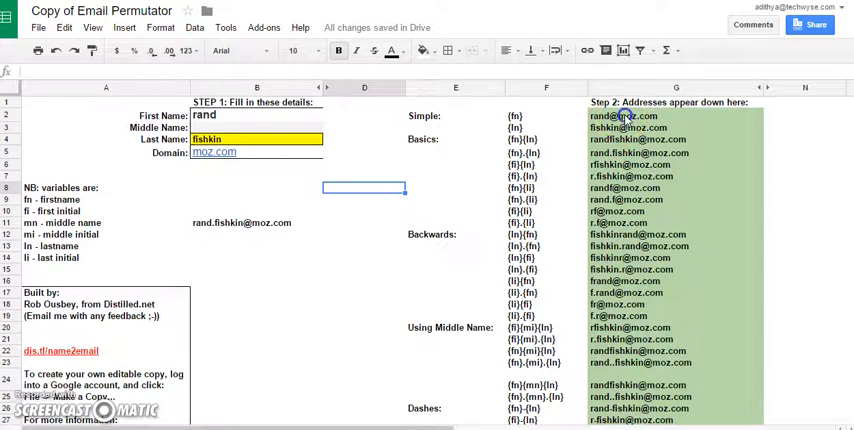
pyautogui.scroll(-3)
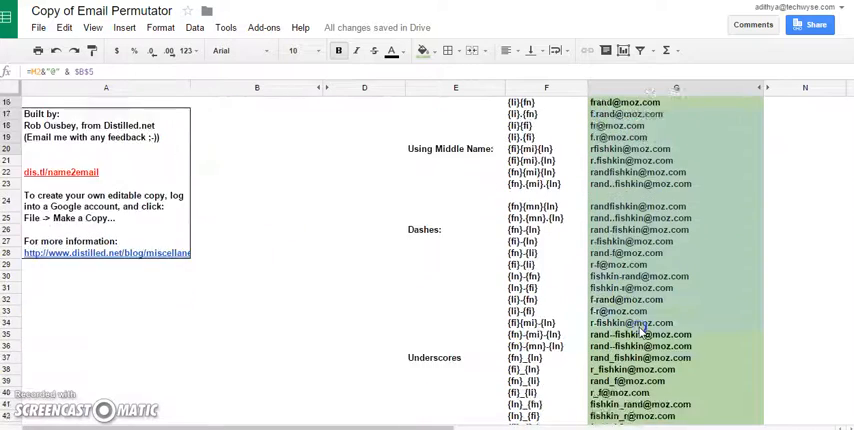
pyautogui.scroll(-3)
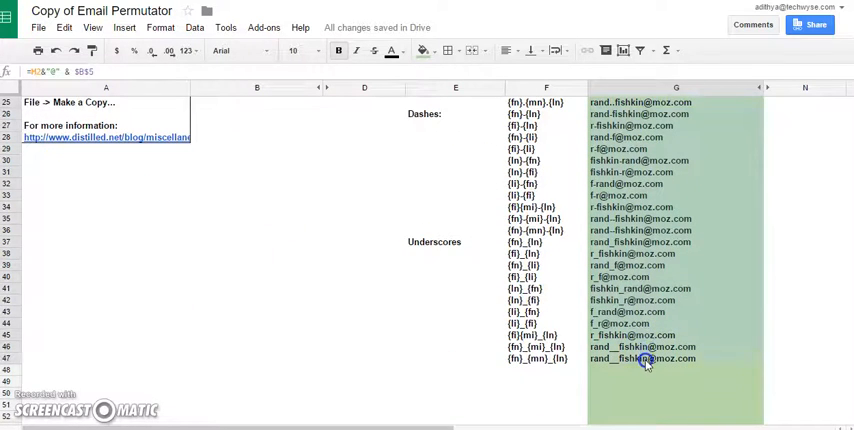
pyautogui.click(676, 358)
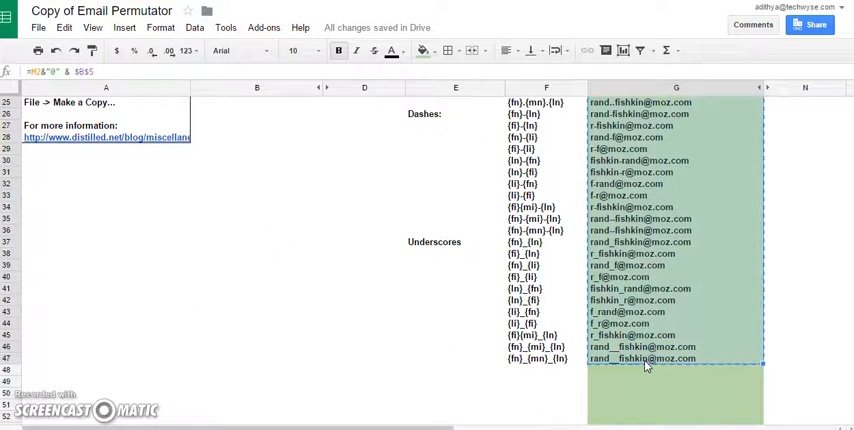
pyautogui.scroll(-3)
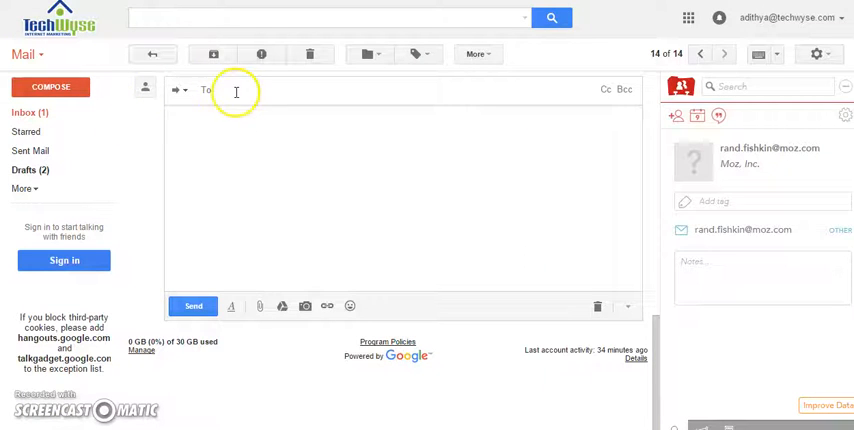
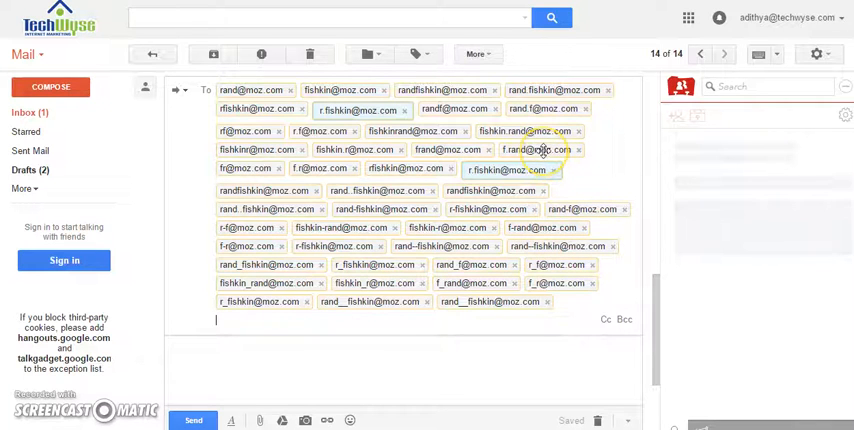
pyautogui.click(540, 148)
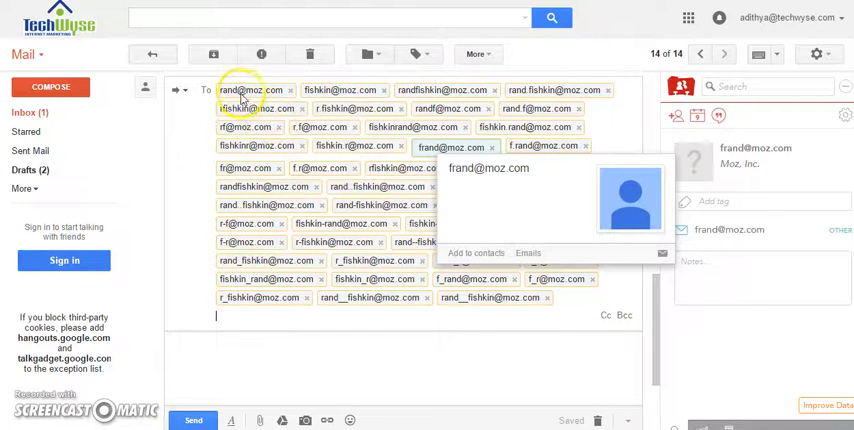
pyautogui.moveTo(252, 90)
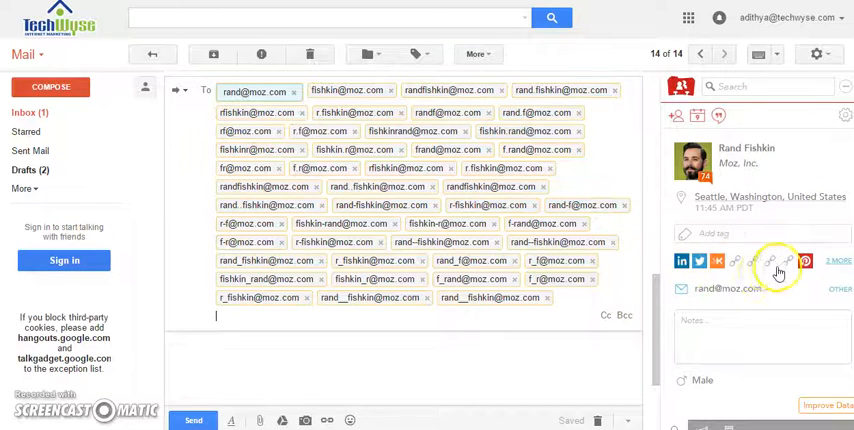
pyautogui.moveTo(724, 260)
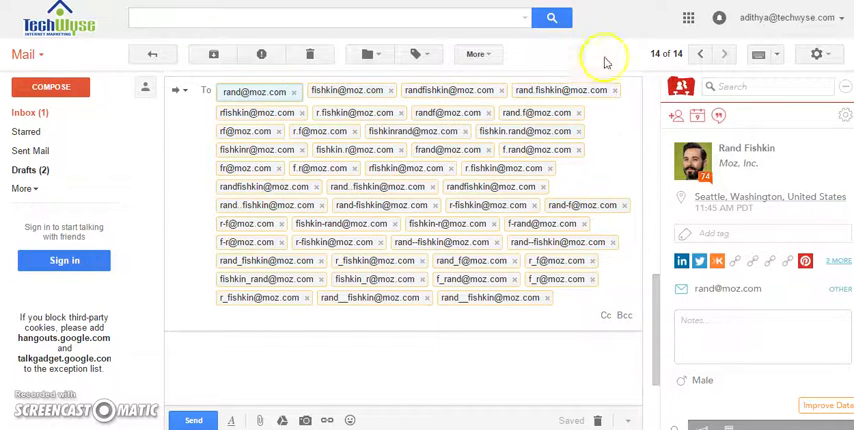
pyautogui.moveTo(668, 256)
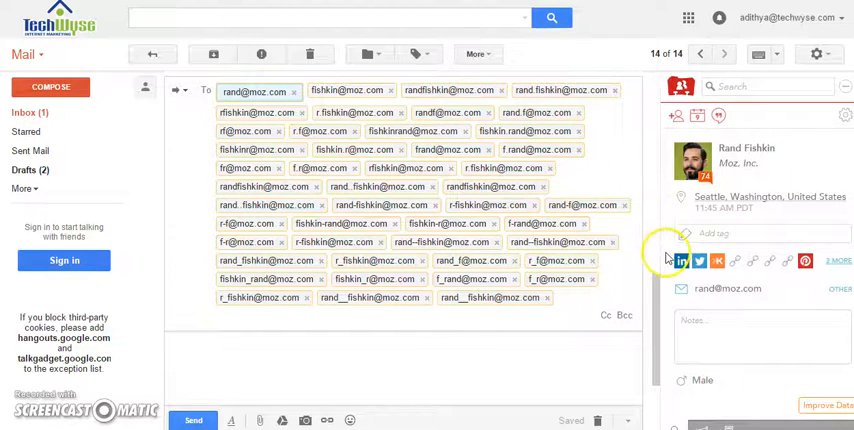